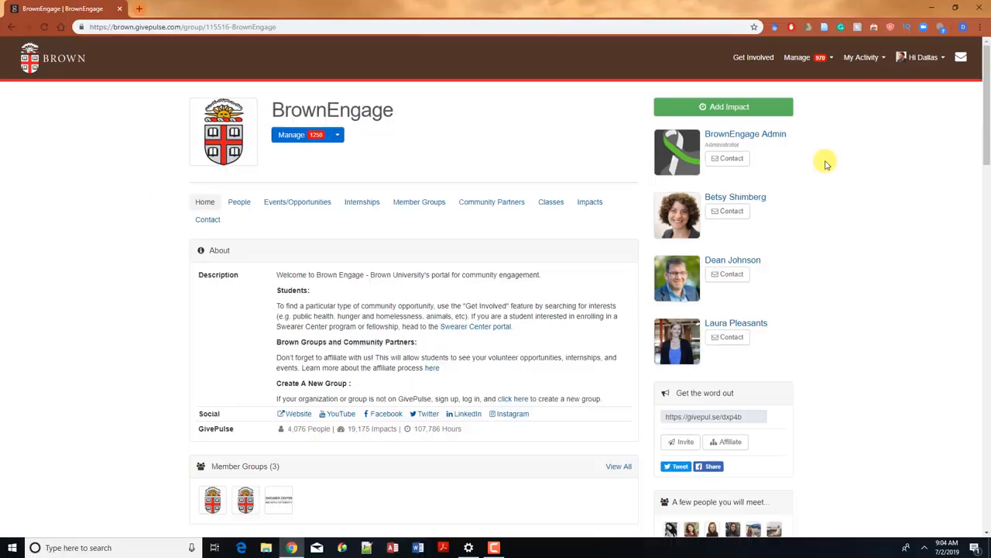
Show all administered groups via Manage > View All, listing BrownEngage and Test Group.
{"action": "left_click", "coordinate": [832, 56]}
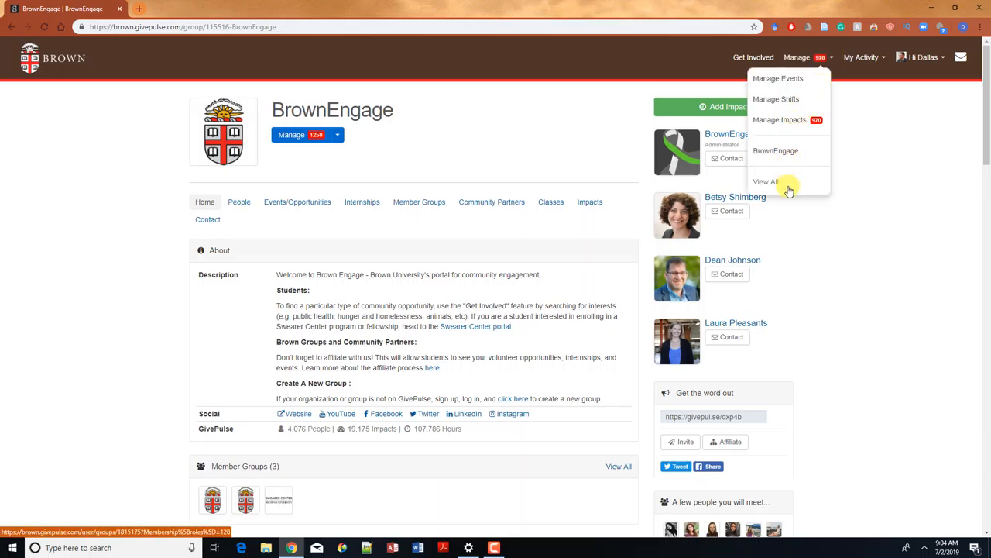
{"action": "left_click", "coordinate": [764, 181]}
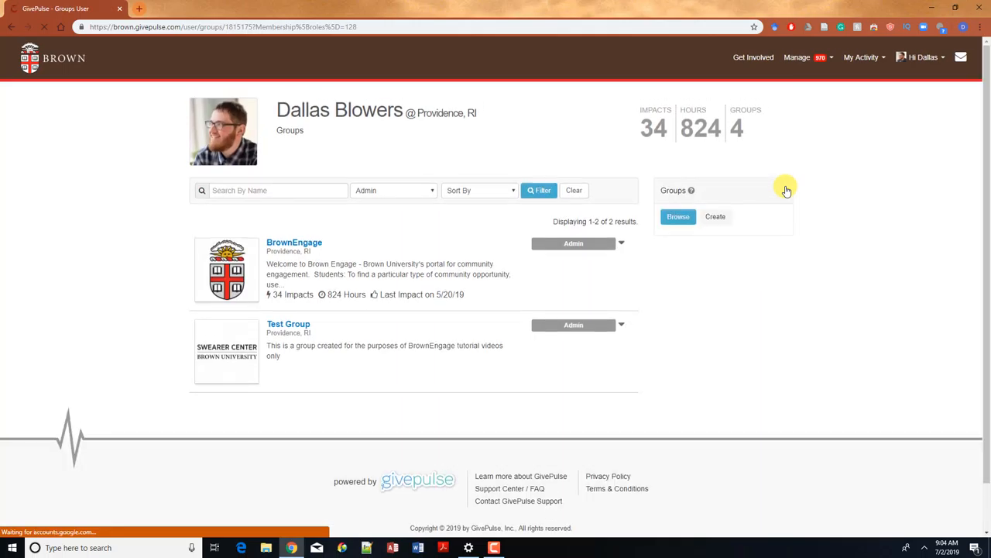
{"action": "mouse_move", "coordinate": [675, 280]}
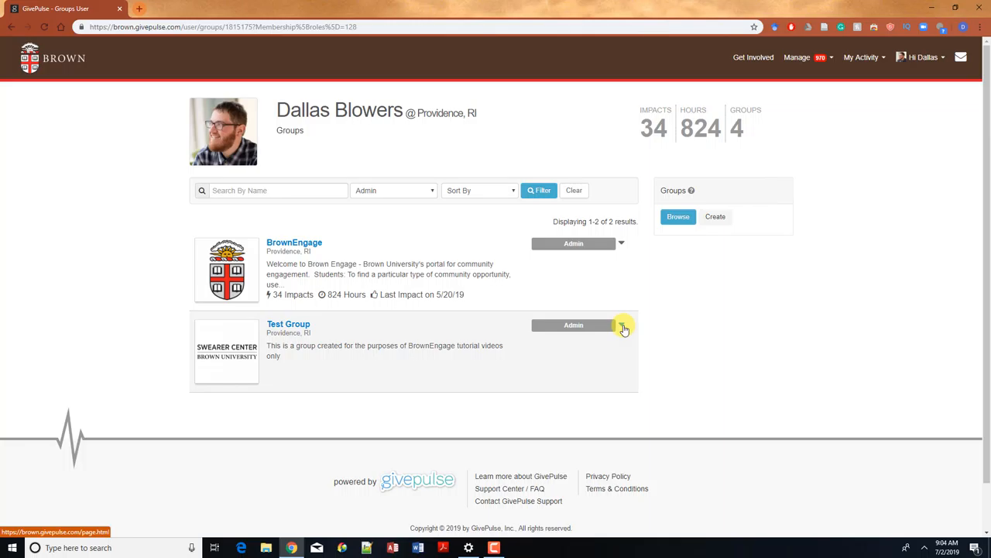
Open Test Group's management dashboard from its Admin badge menu.
{"action": "left_click", "coordinate": [622, 325]}
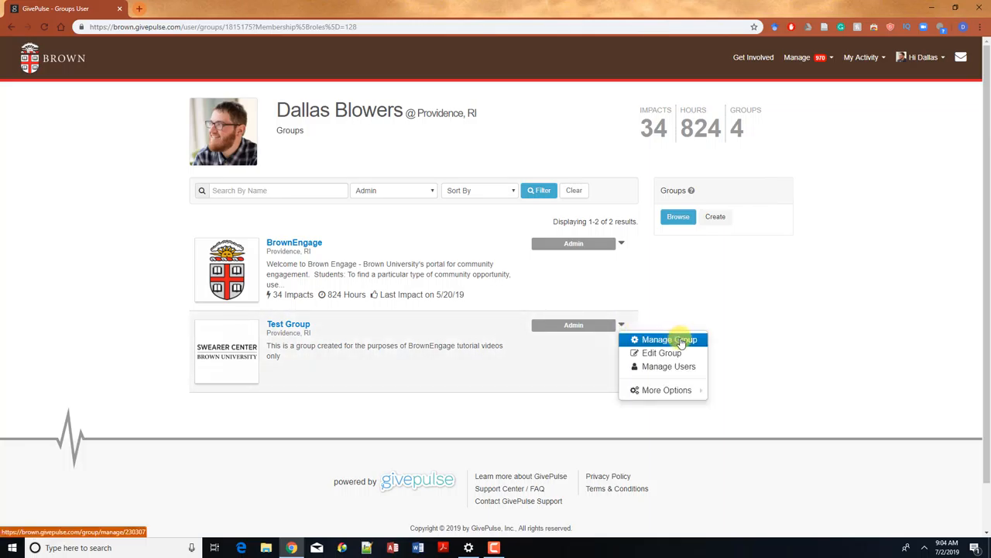
{"action": "left_click", "coordinate": [664, 339]}
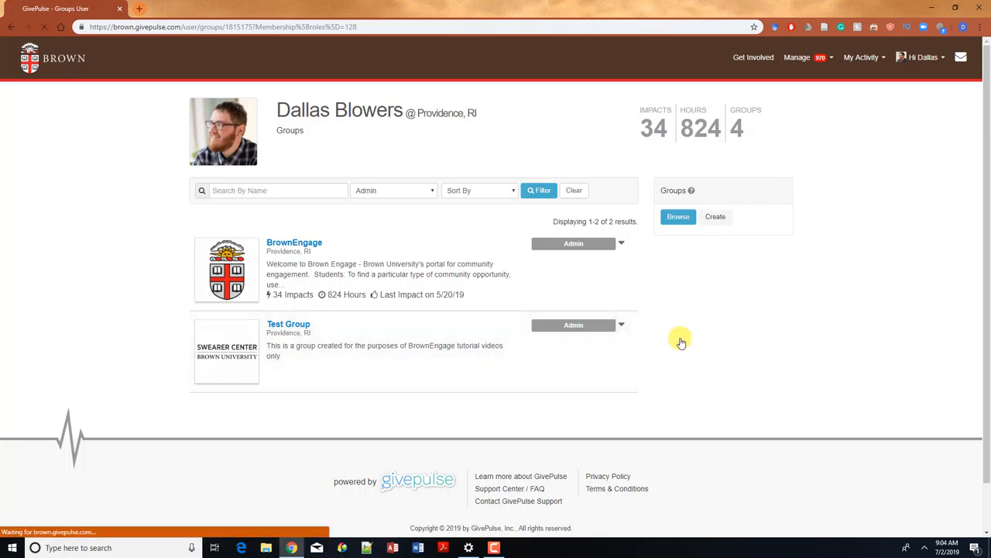
{"action": "left_click", "coordinate": [288, 324]}
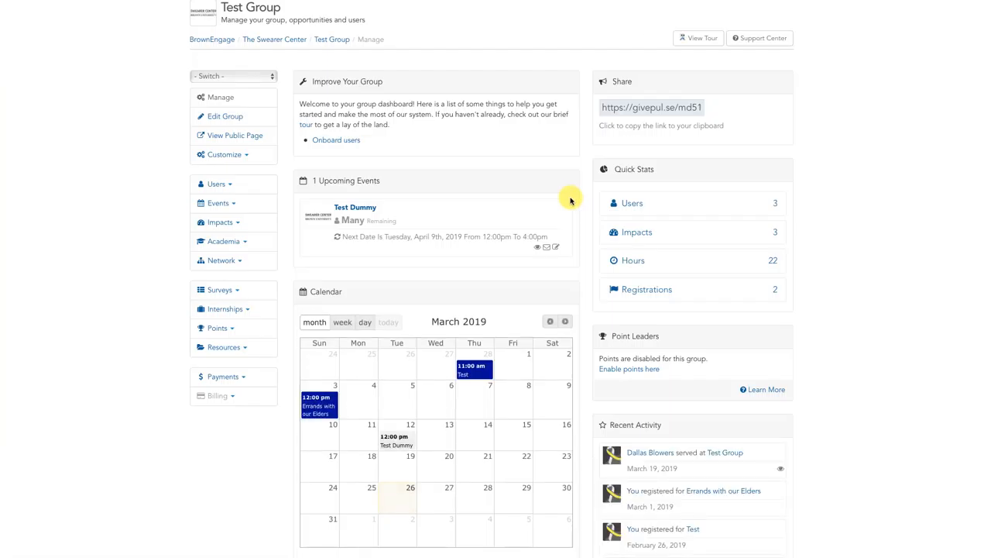
Open Test Group's Manage Events page listing its five events.
{"action": "left_click", "coordinate": [217, 203]}
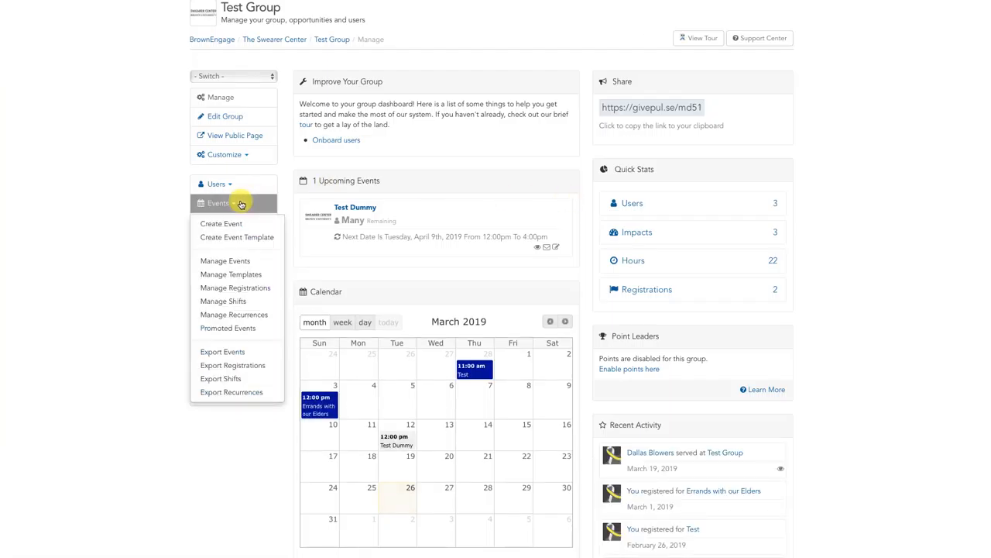
{"action": "left_click", "coordinate": [218, 203]}
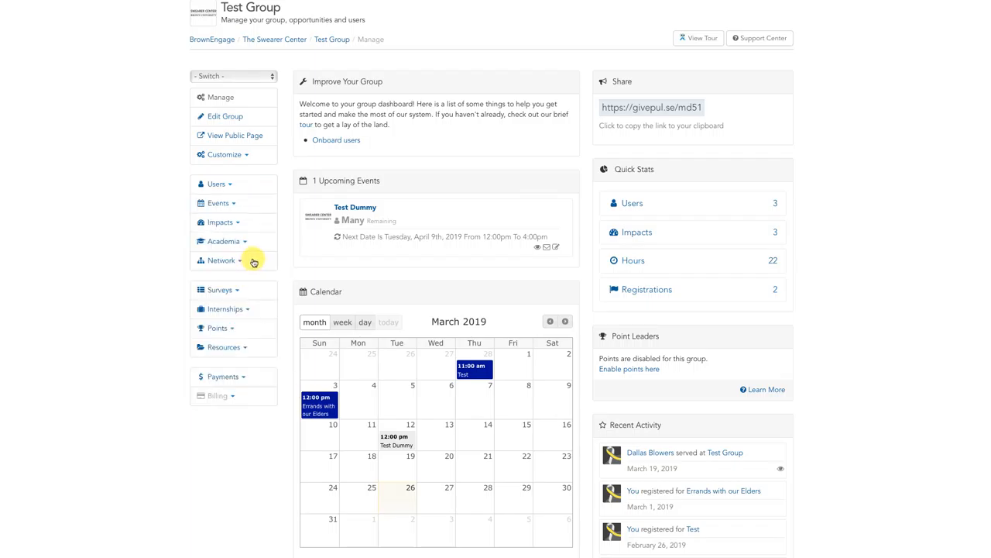
{"action": "left_click", "coordinate": [218, 203]}
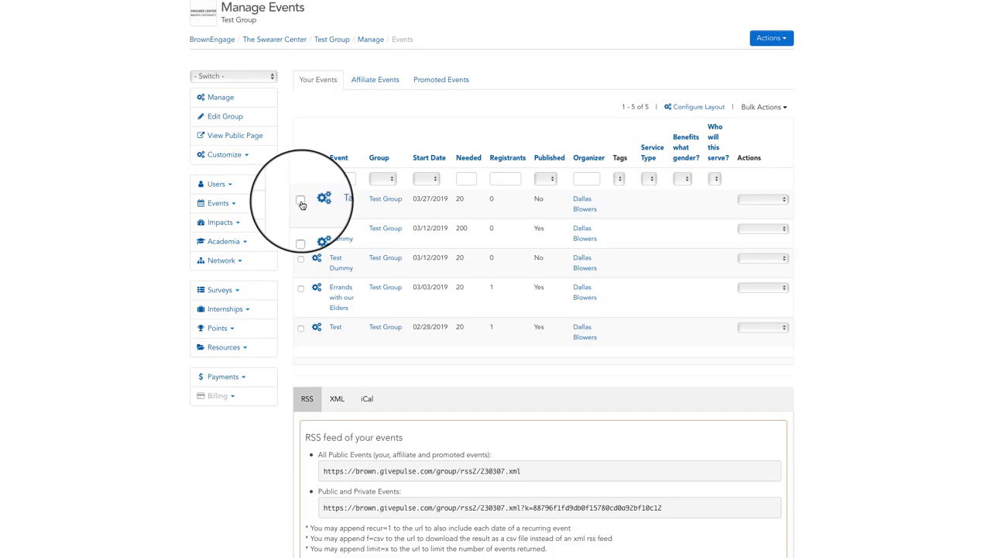
Select the Tag Test event and choose Tag Records from Bulk Actions.
{"action": "left_click", "coordinate": [301, 198]}
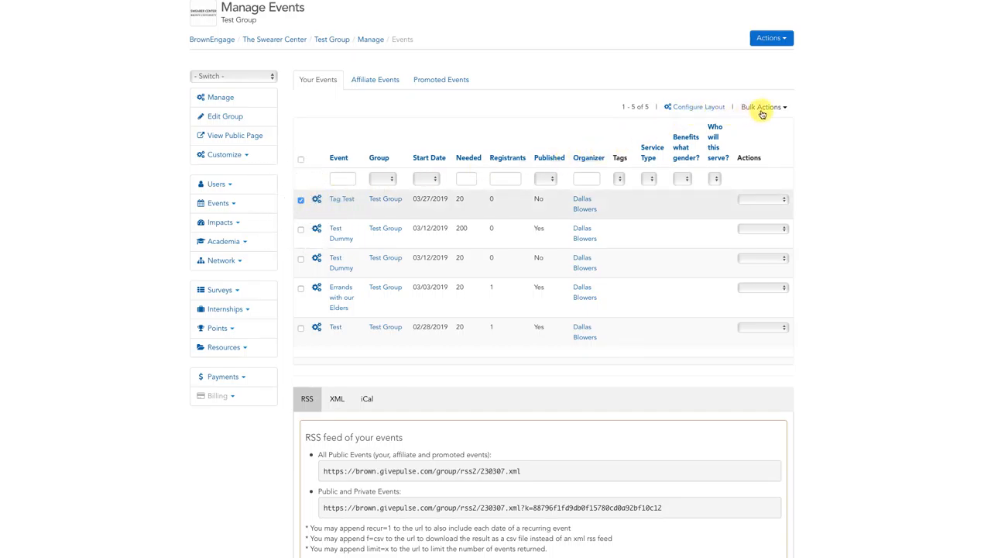
{"action": "left_click", "coordinate": [762, 106]}
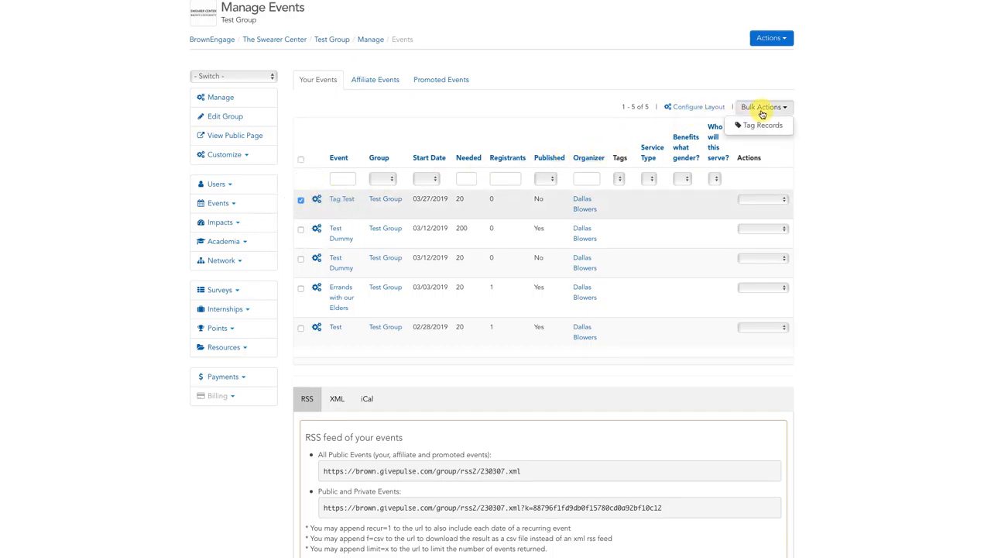
{"action": "left_click", "coordinate": [763, 125]}
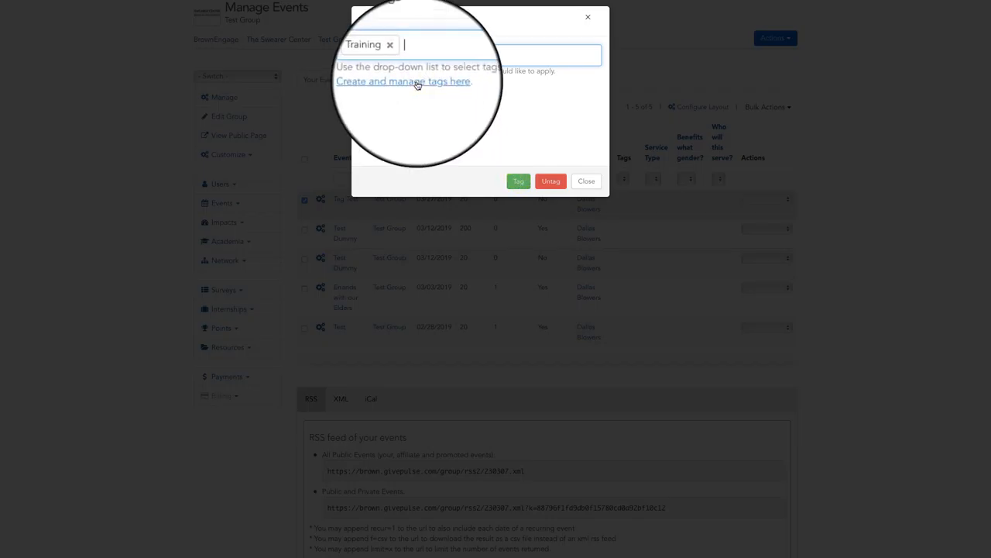
Follow the 'Create and manage tags here' link to Test Group's Manage Tags page.
{"action": "left_click", "coordinate": [403, 81]}
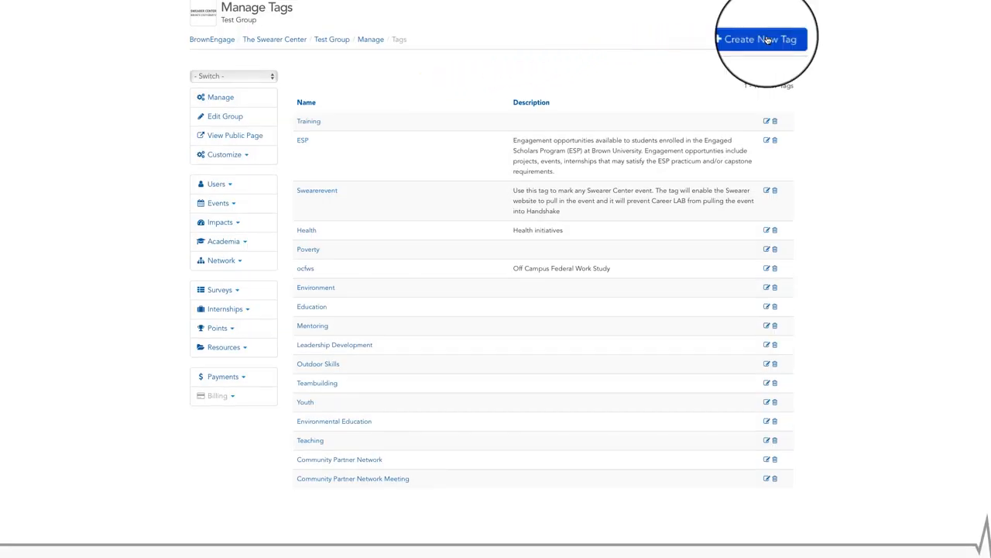
Create tag 'Test' with description 'For the purposes of video creation'.
{"action": "left_click", "coordinate": [761, 39]}
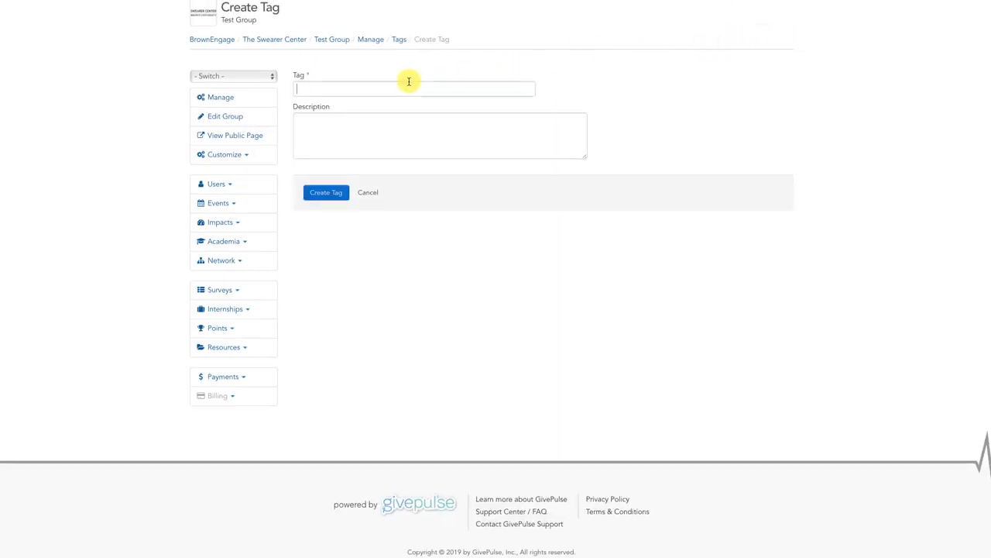
{"action": "type", "text": "Test"}
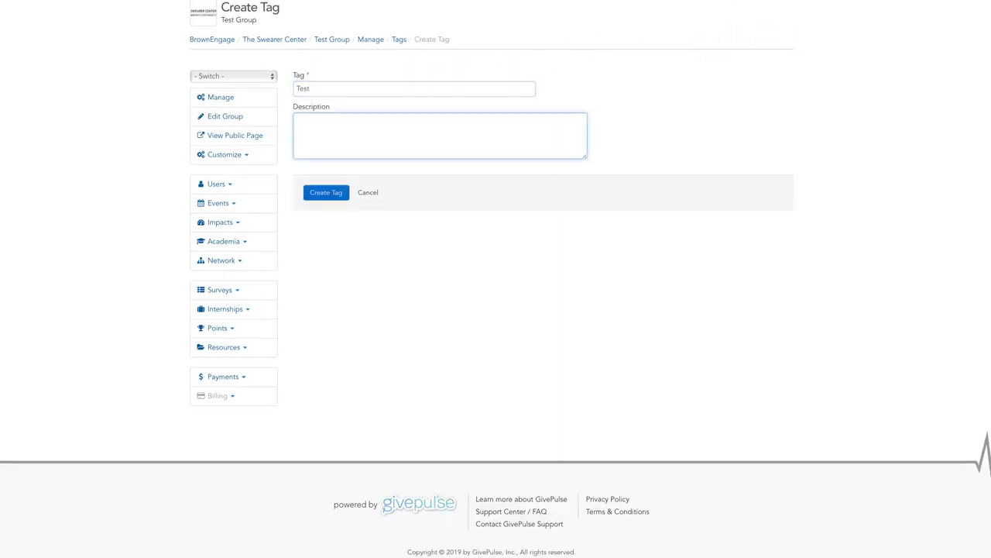
{"action": "type", "text": "For the purposes of video creation"}
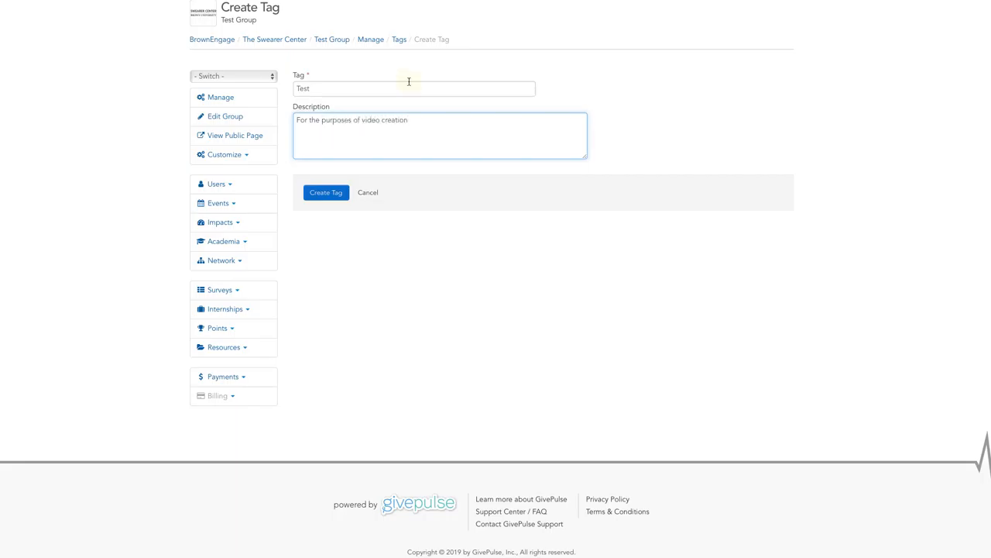
{"action": "left_click", "coordinate": [325, 193]}
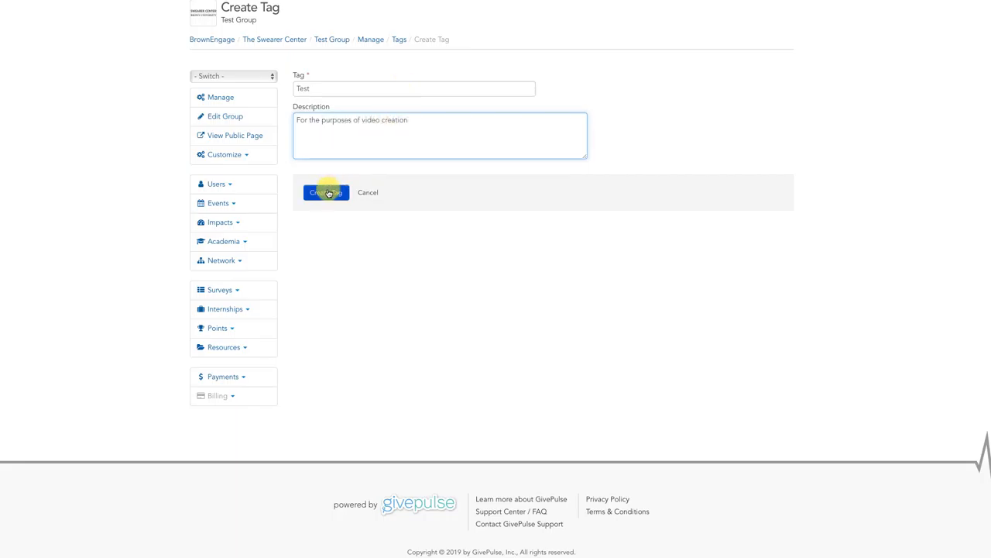
{"action": "left_click", "coordinate": [326, 192]}
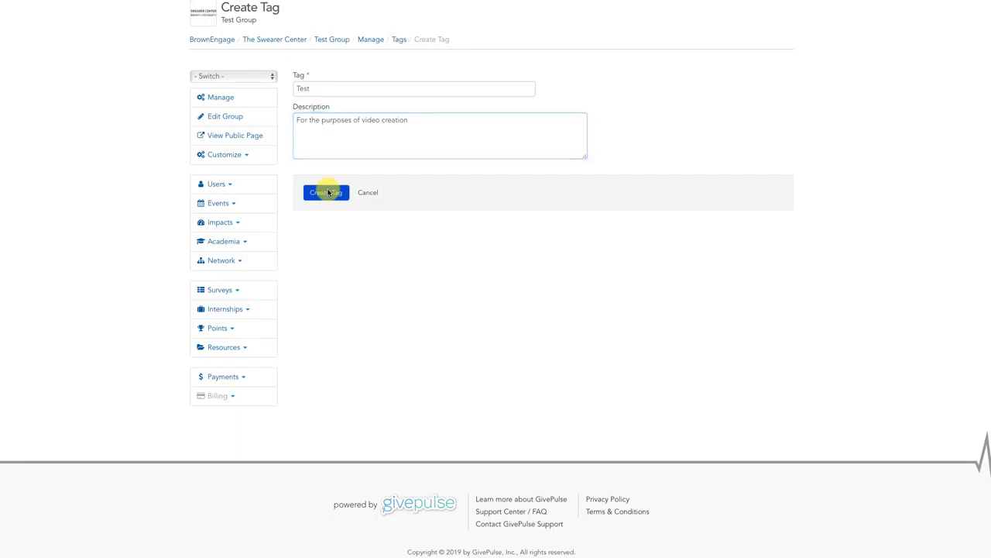
{"action": "left_click", "coordinate": [325, 192]}
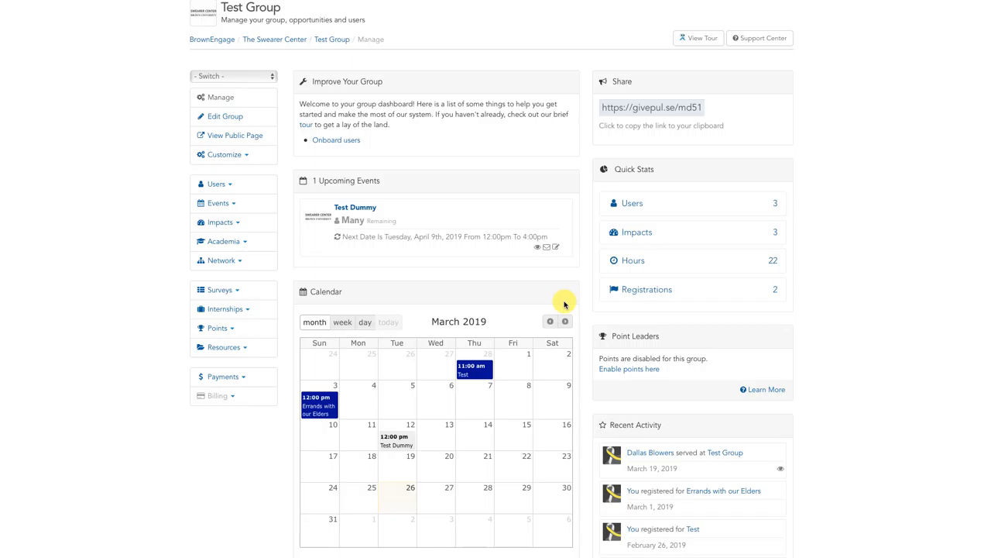
{"action": "mouse_move", "coordinate": [502, 296]}
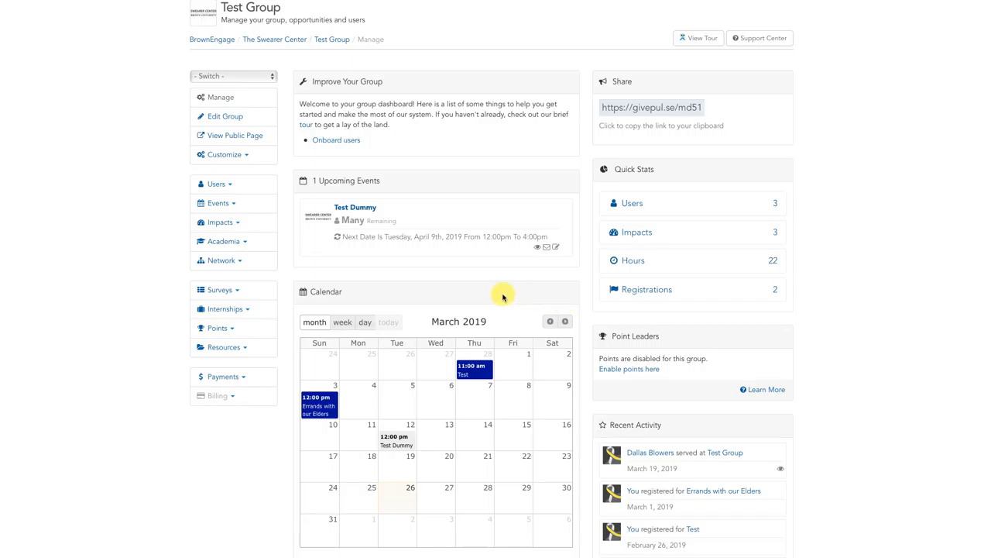
Open Resources > Tags to see the 18-tag list including Test.
{"action": "left_click", "coordinate": [223, 347]}
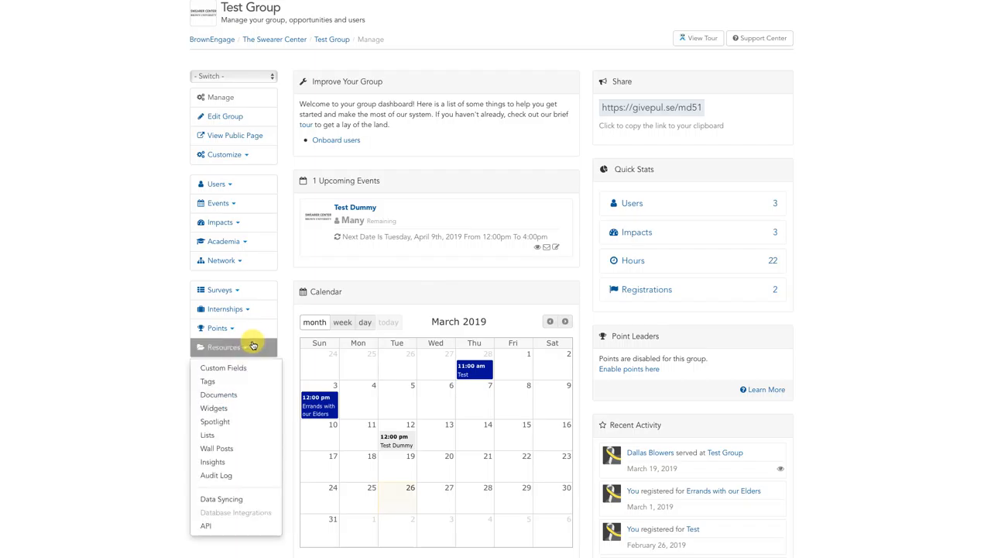
{"action": "mouse_move", "coordinate": [208, 381]}
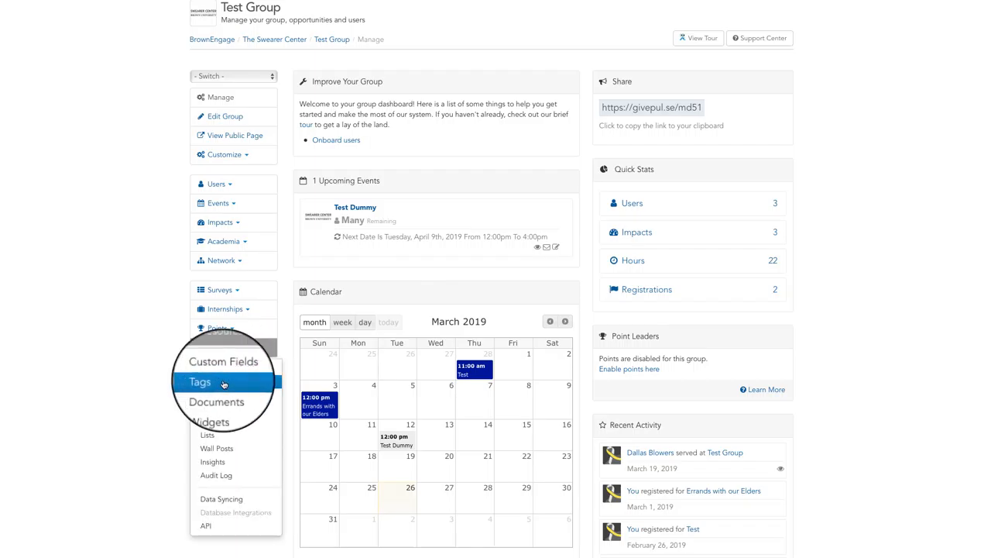
{"action": "left_click", "coordinate": [200, 381]}
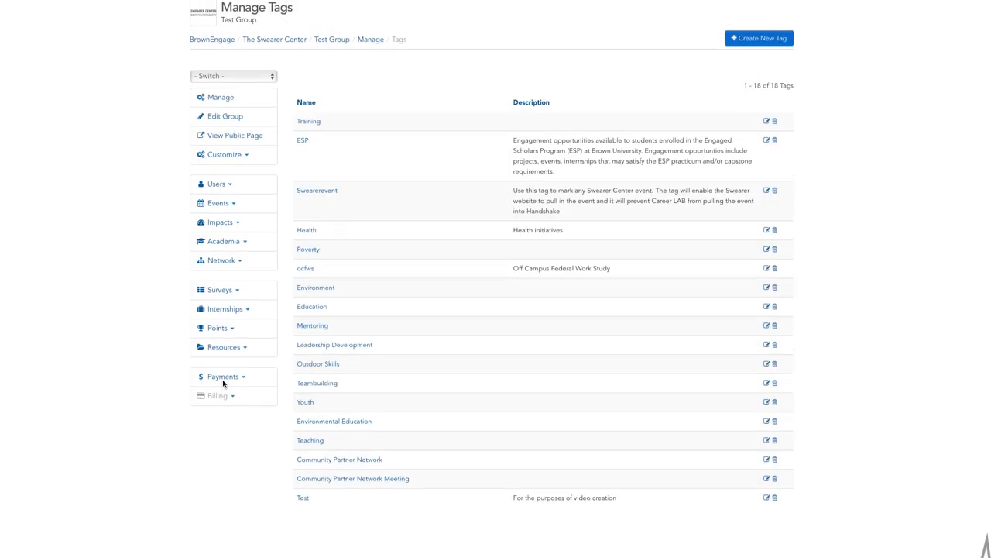